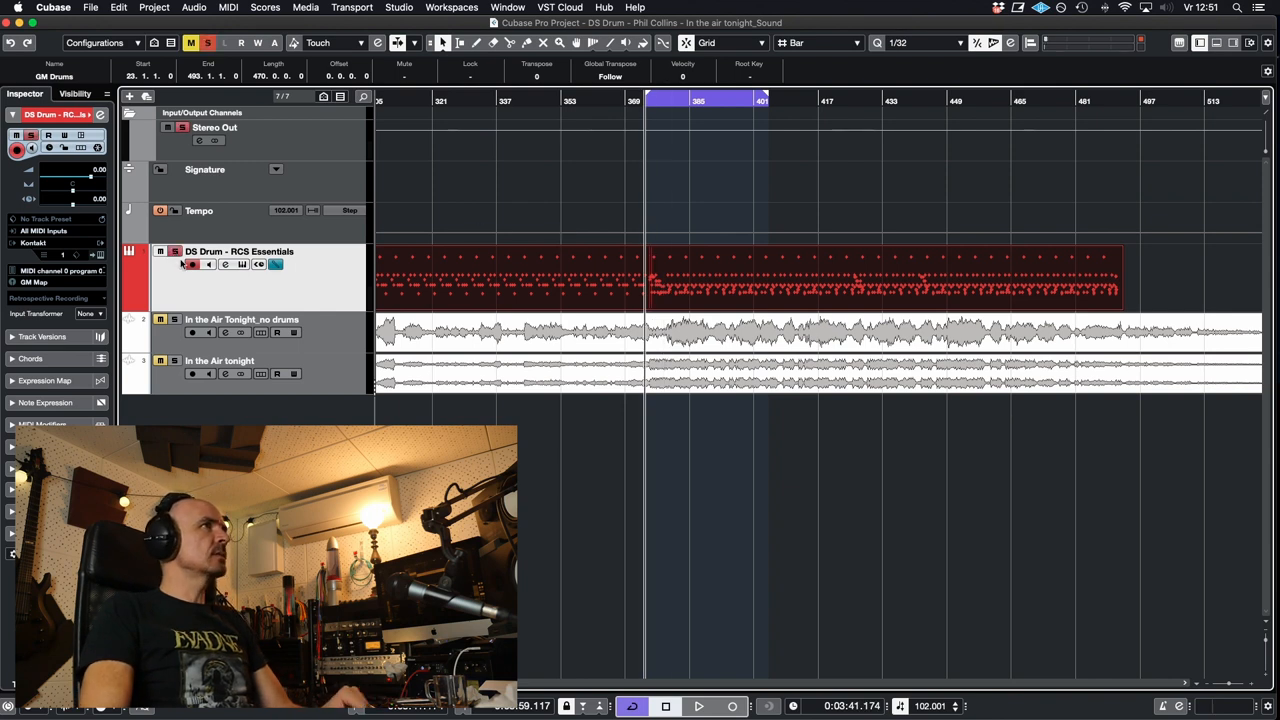
Open the DS Drum MIDI part in the Drum Editor
left_click(698, 706)
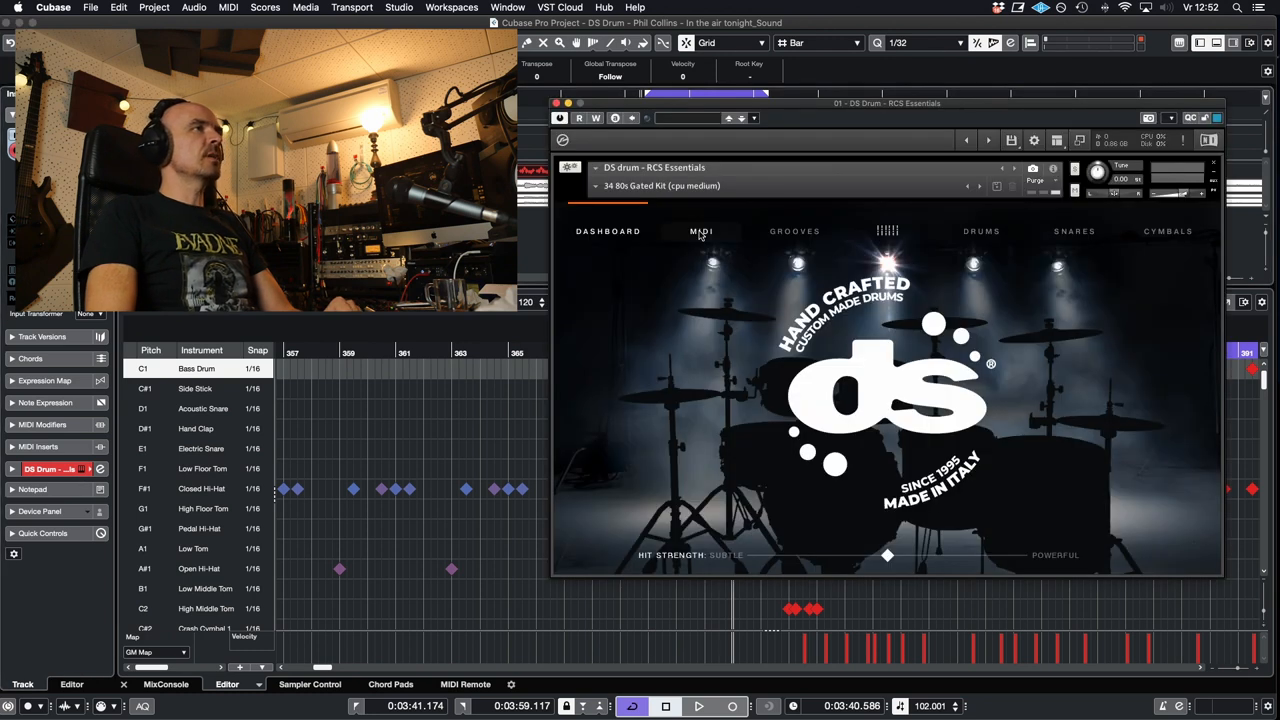
Show DS Drum's MIDI Assignments page and select Bass Drum and Low Tom notes to compare
left_click(700, 232)
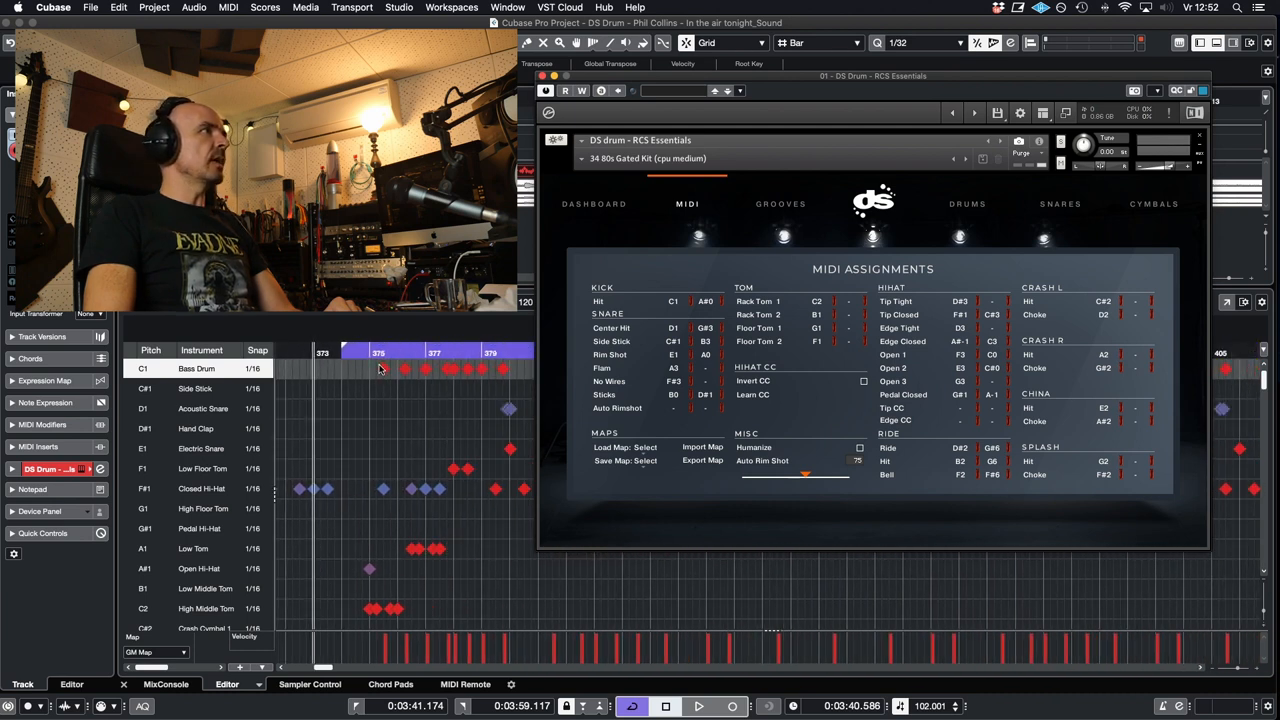
left_click(384, 368)
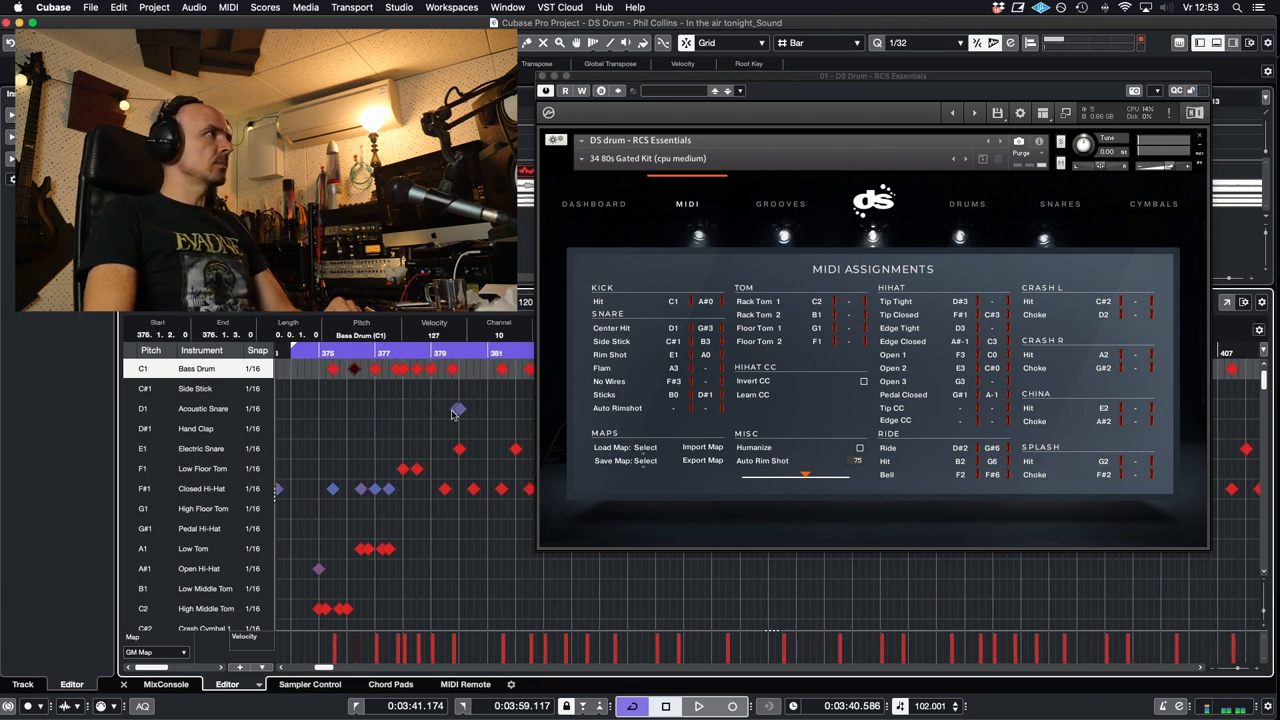
left_click(458, 408)
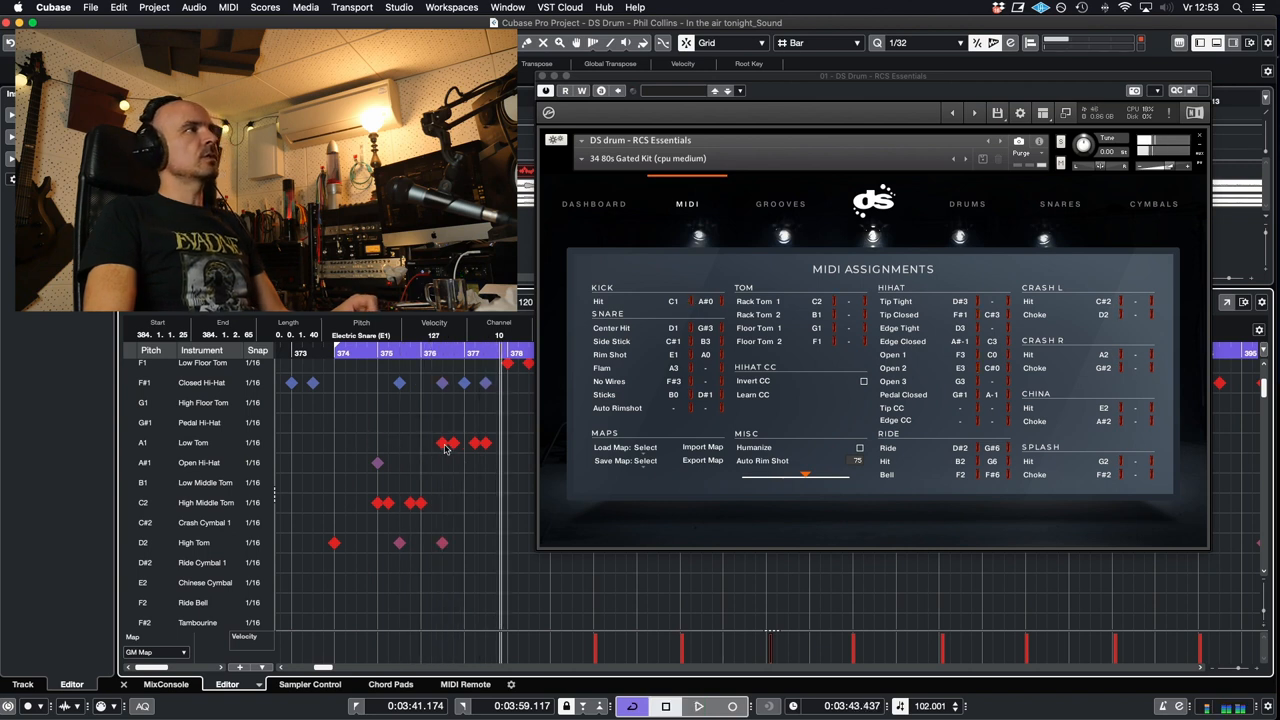
left_click(444, 442)
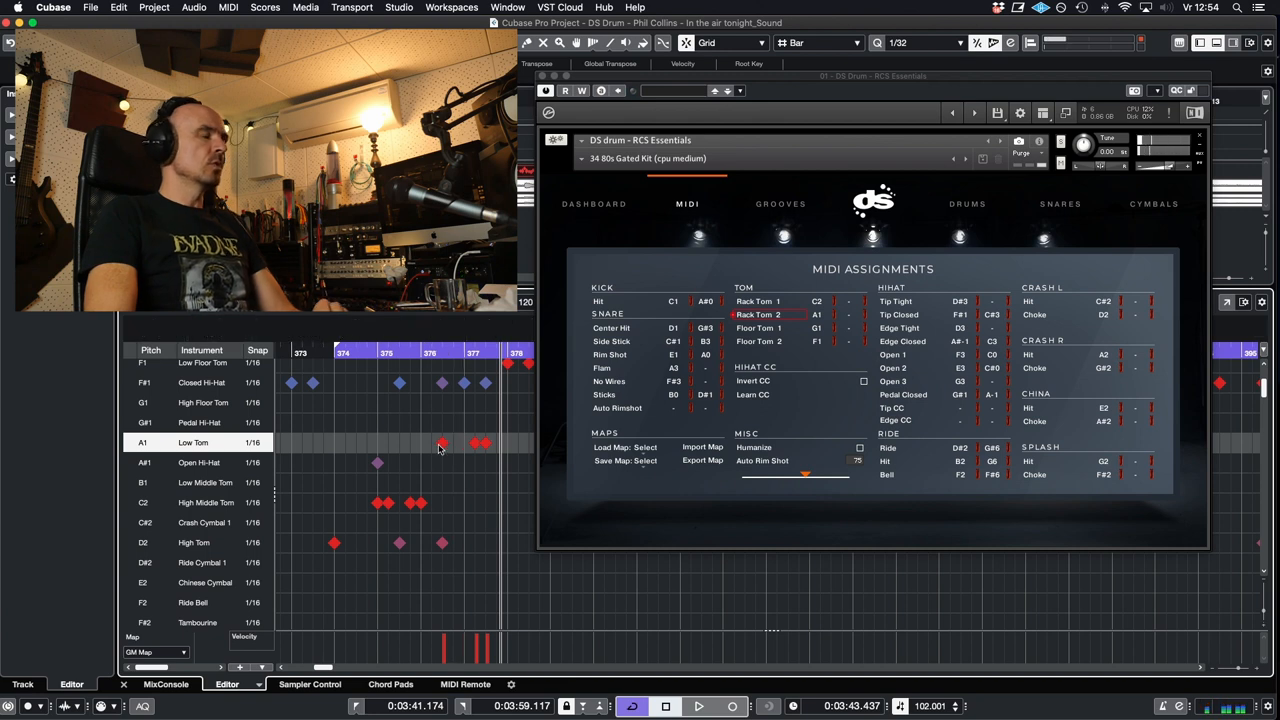
Change the Rack Tom 2 note assignment to the General MIDI tom pitch
left_click(444, 444)
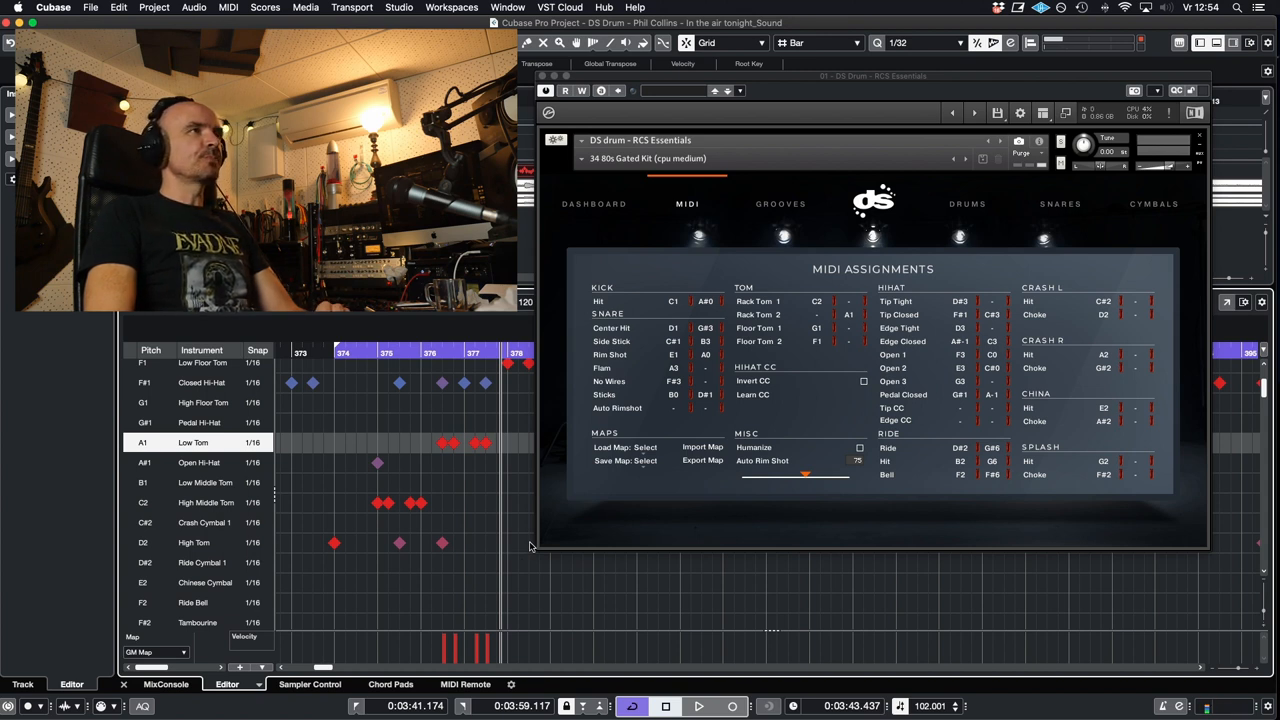
mouse_move(494, 532)
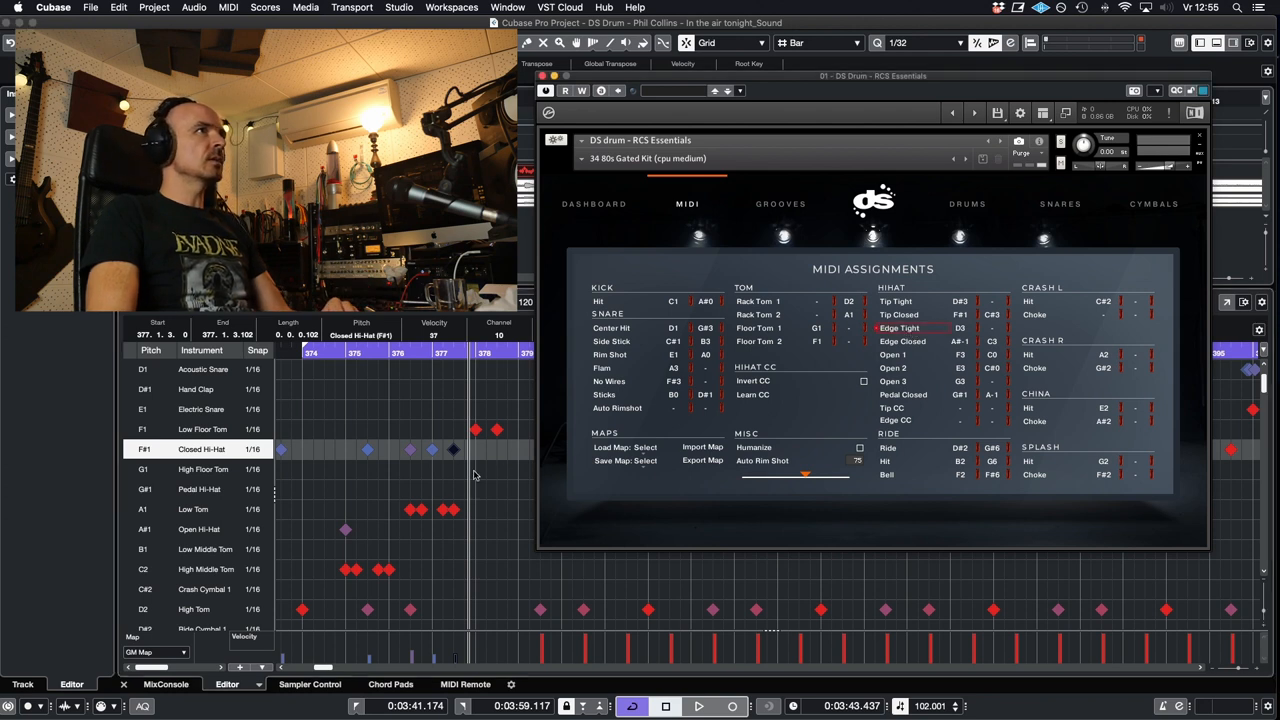
mouse_move(292, 504)
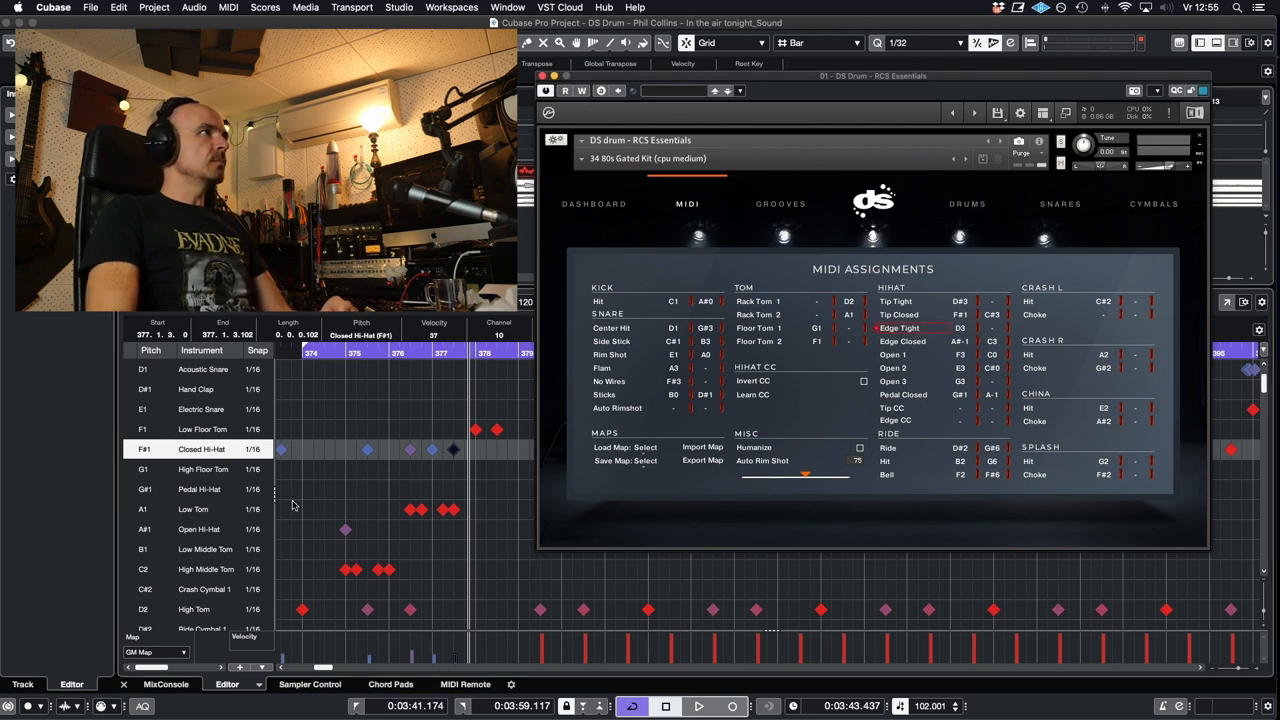
mouse_move(354, 468)
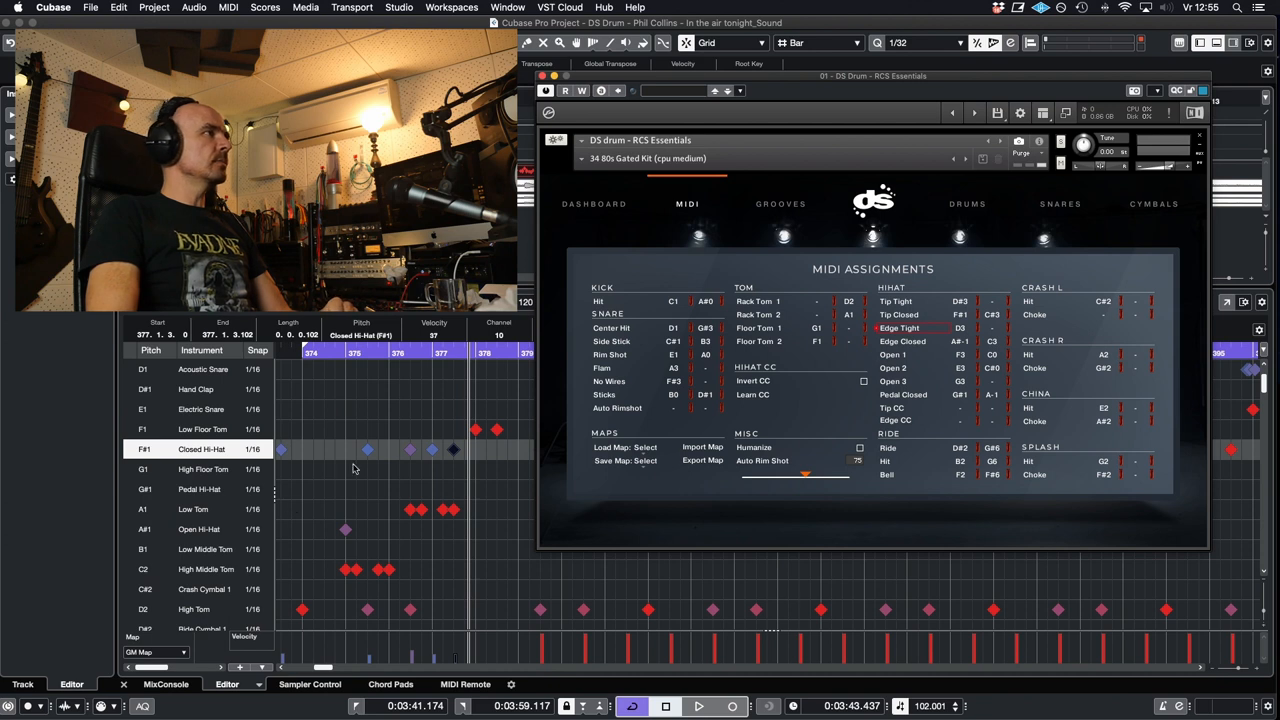
left_click(432, 448)
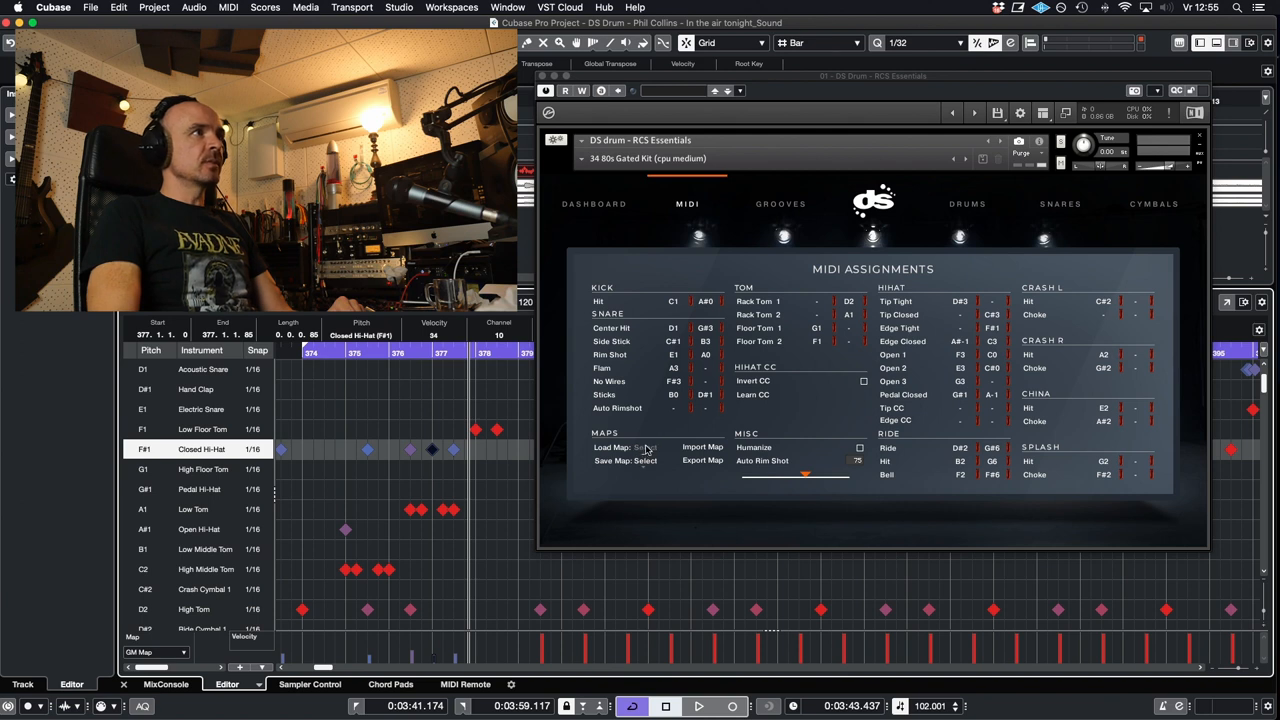
left_click(648, 460)
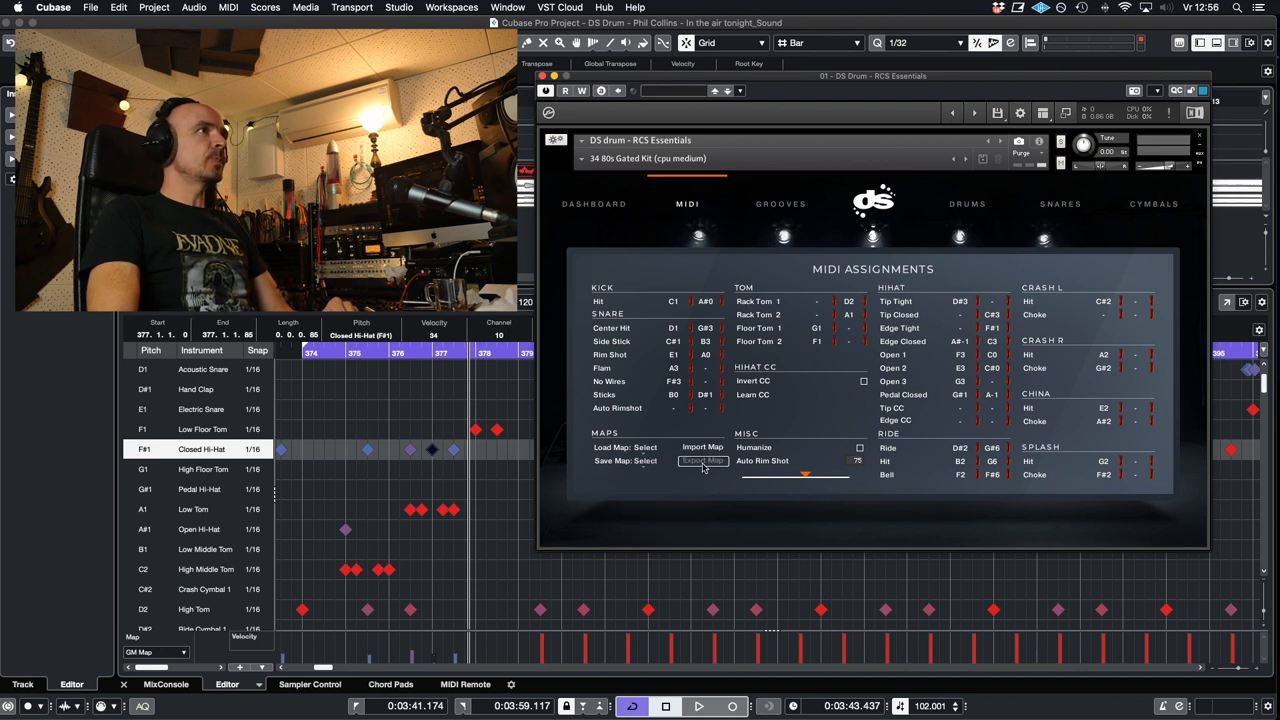
Export the DS Drum MIDI map, naming the file 'Air tonight'
left_click(704, 460)
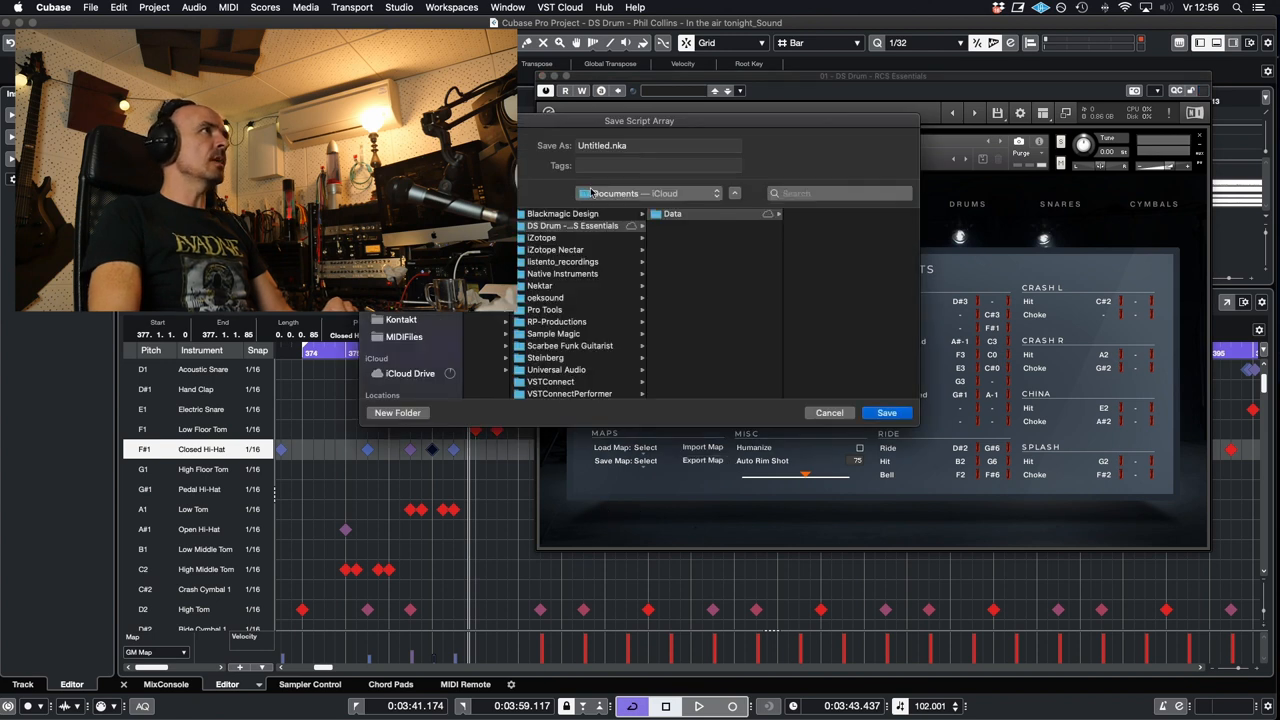
left_click(658, 144)
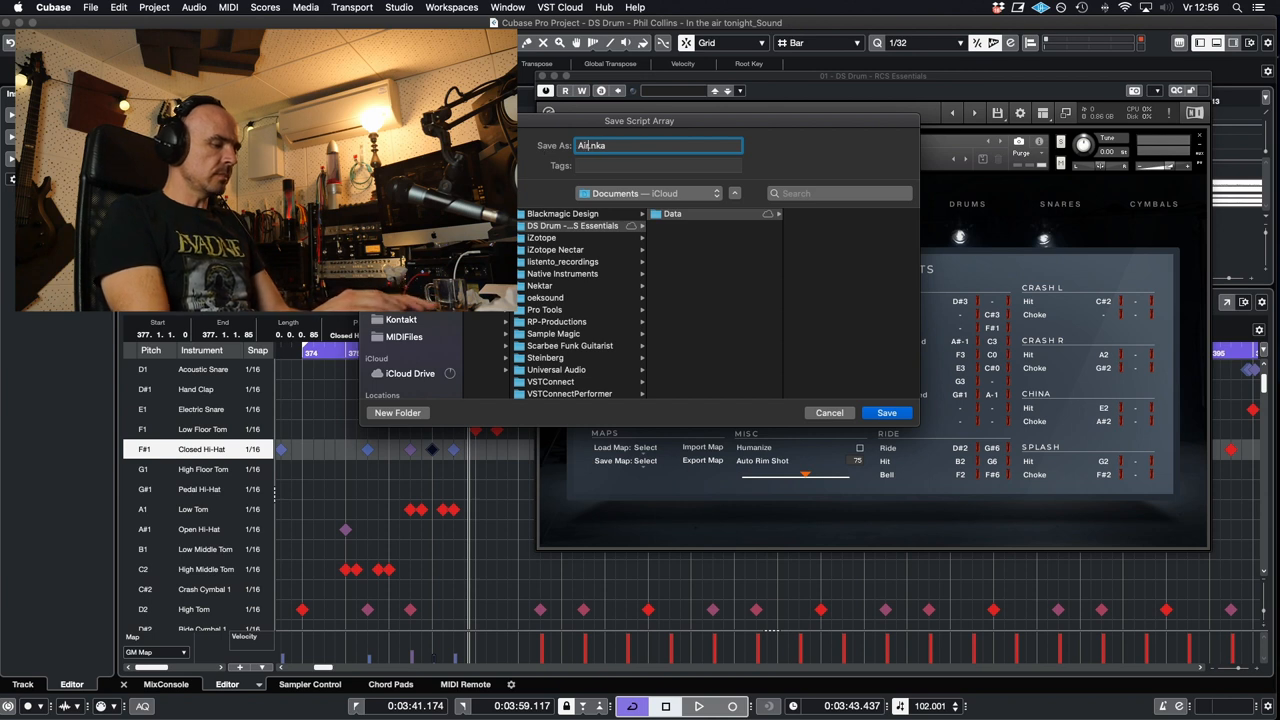
type("Air tonight")
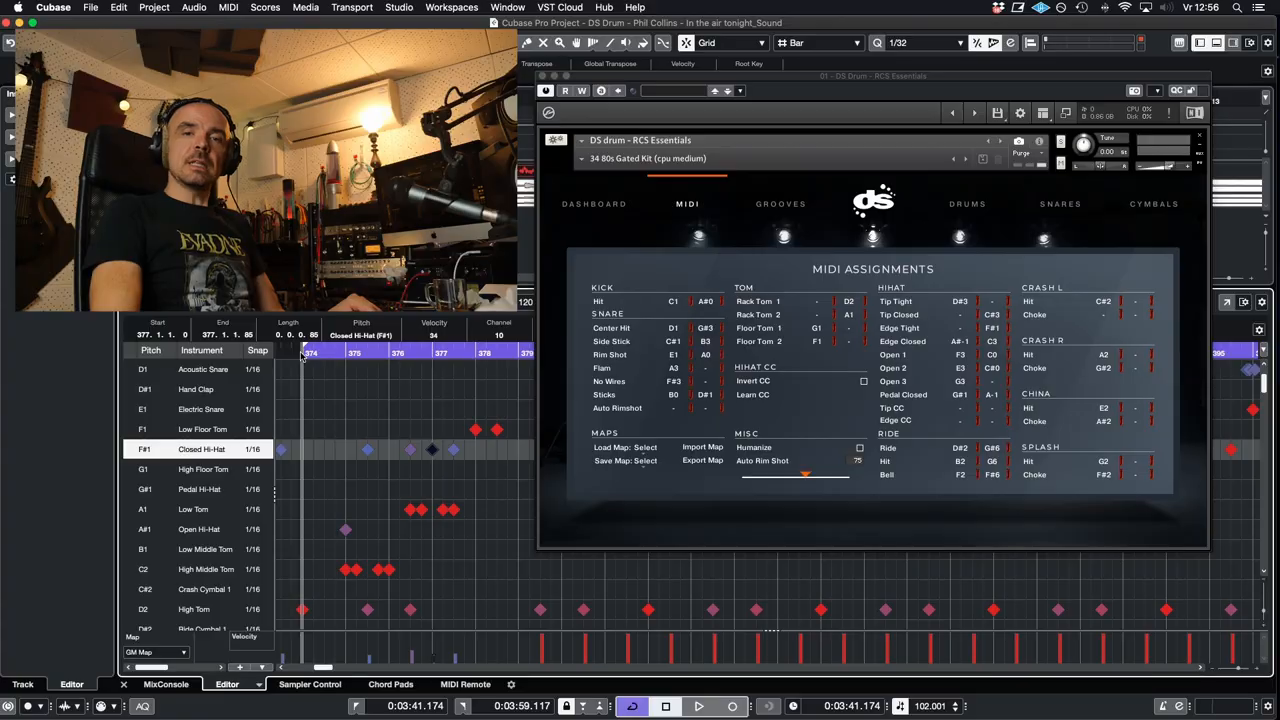
Audition High Tom and High Middle Tom notes in the drum part against the remapped kit
left_click(698, 706)
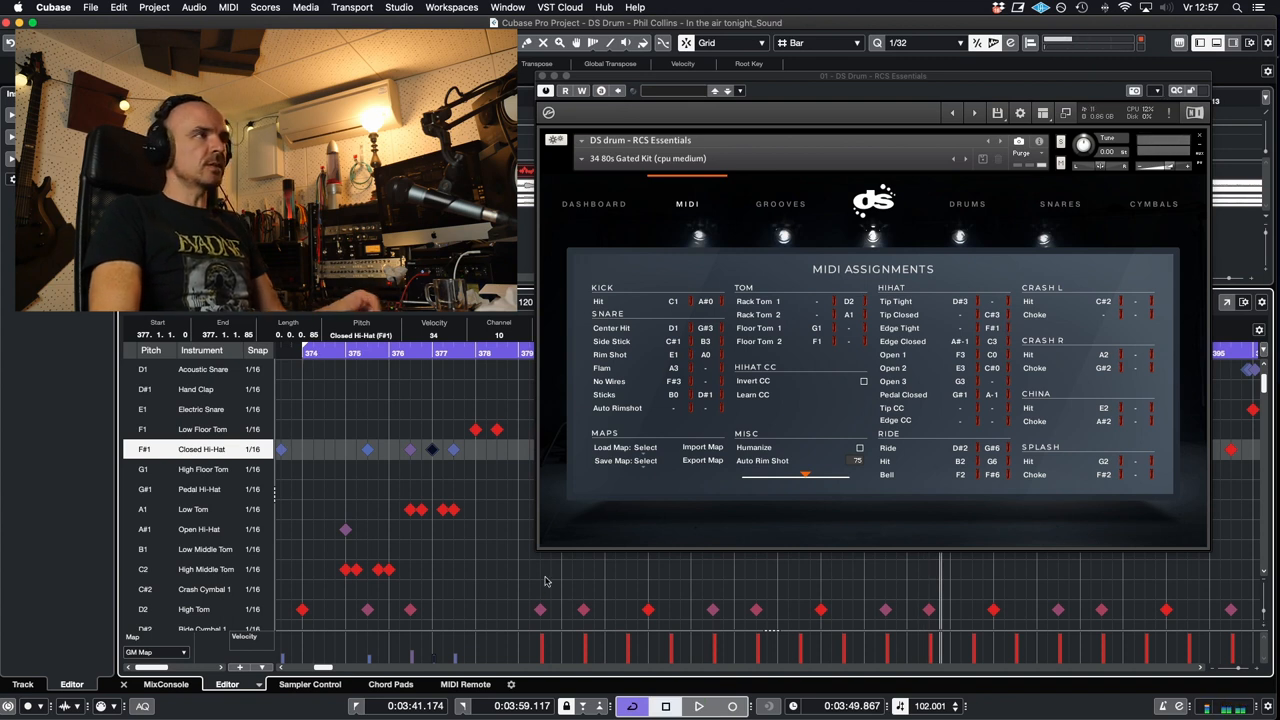
left_click(410, 608)
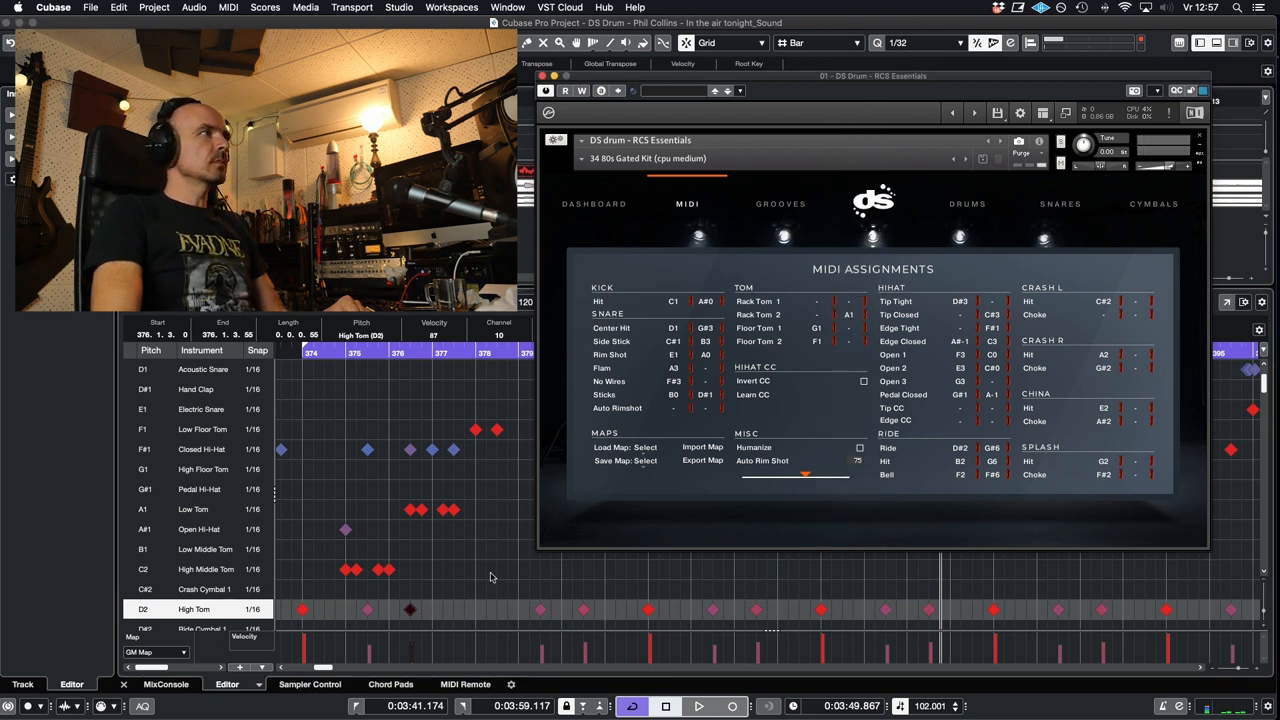
left_click(816, 300)
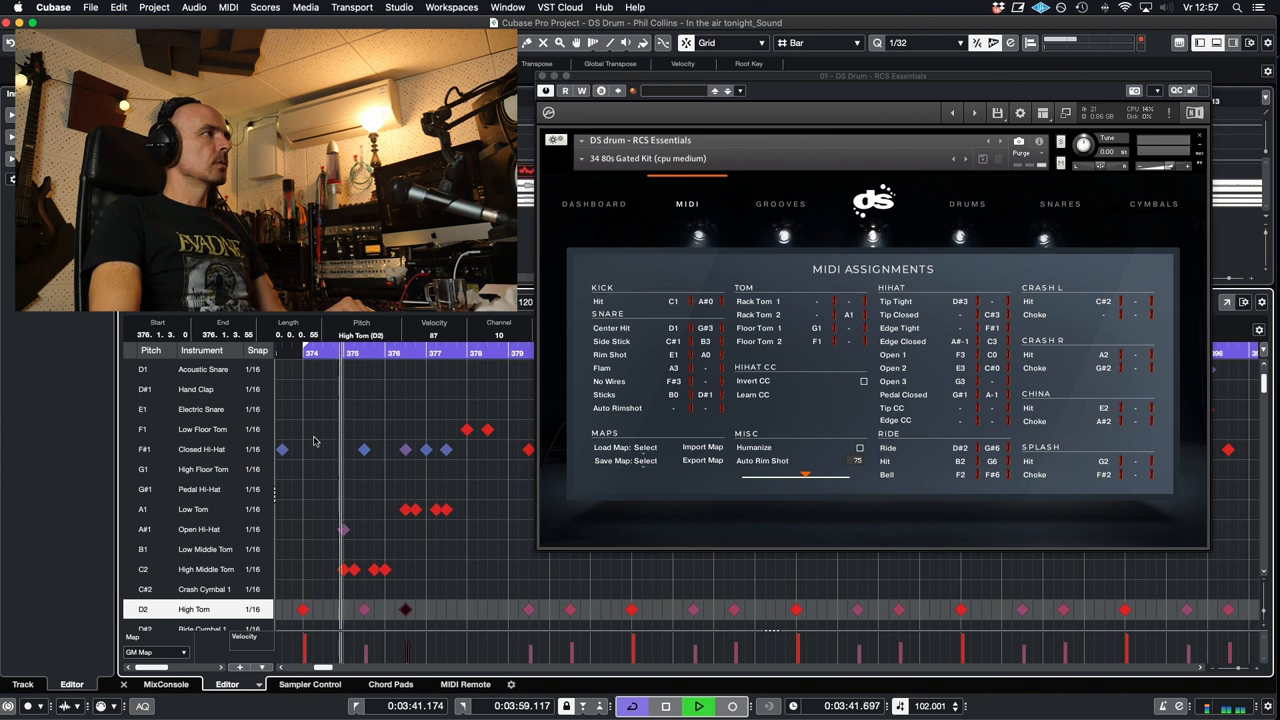
left_click(666, 706)
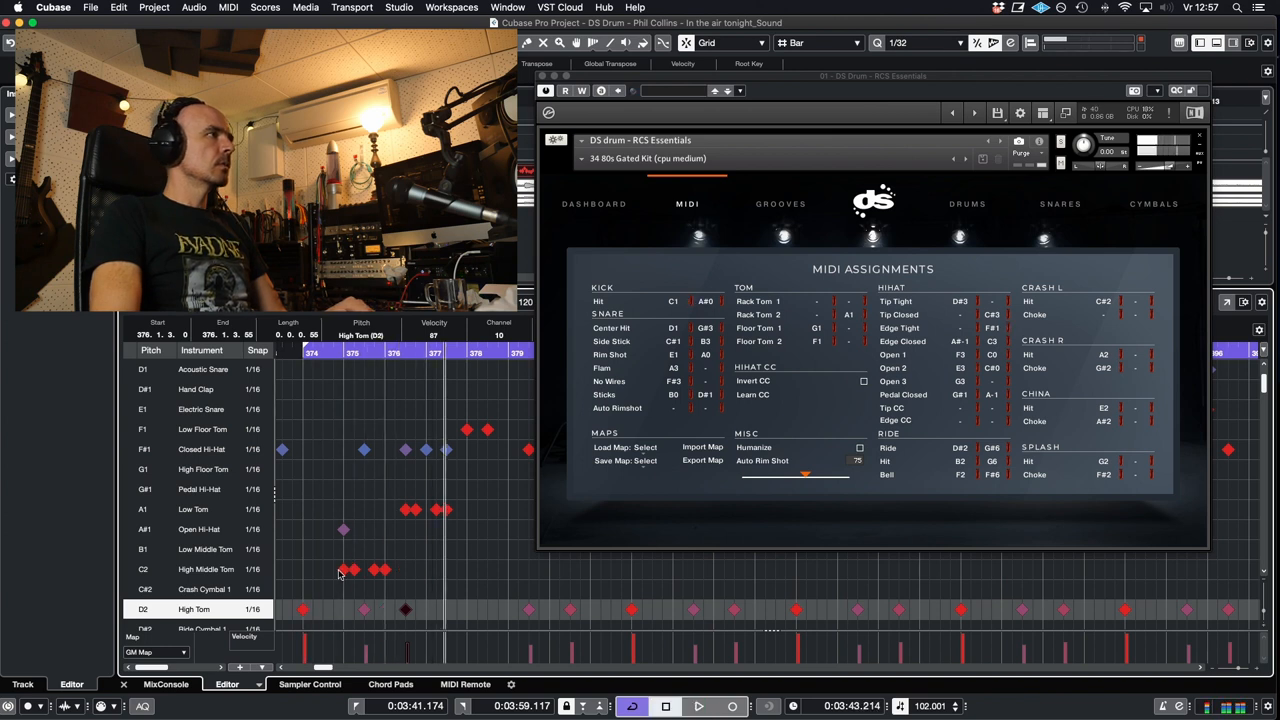
left_click(344, 568)
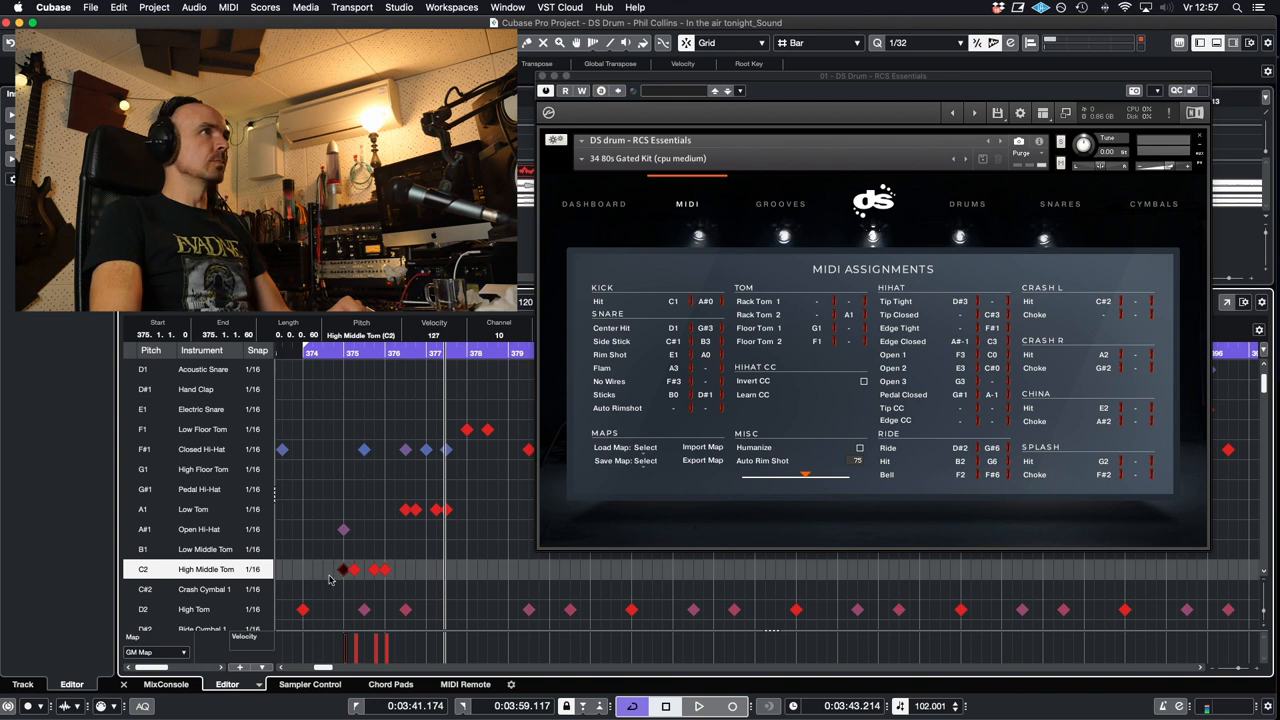
left_click(770, 300)
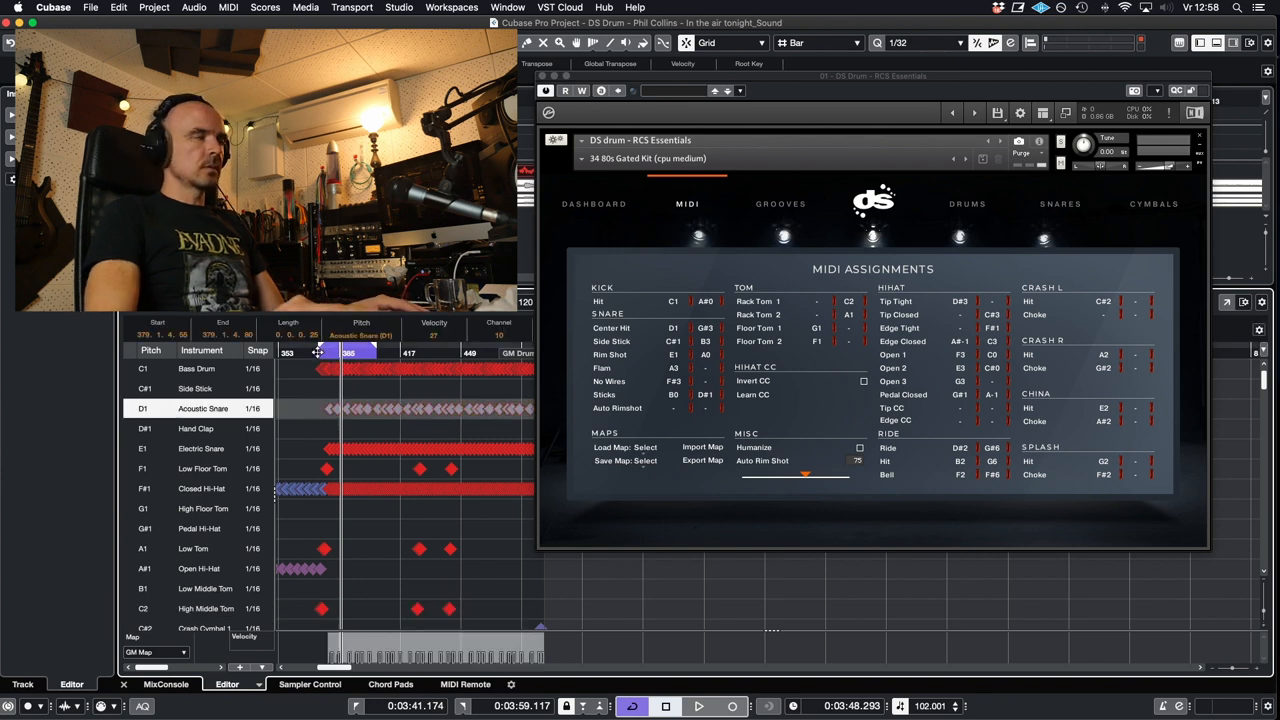
left_click(698, 706)
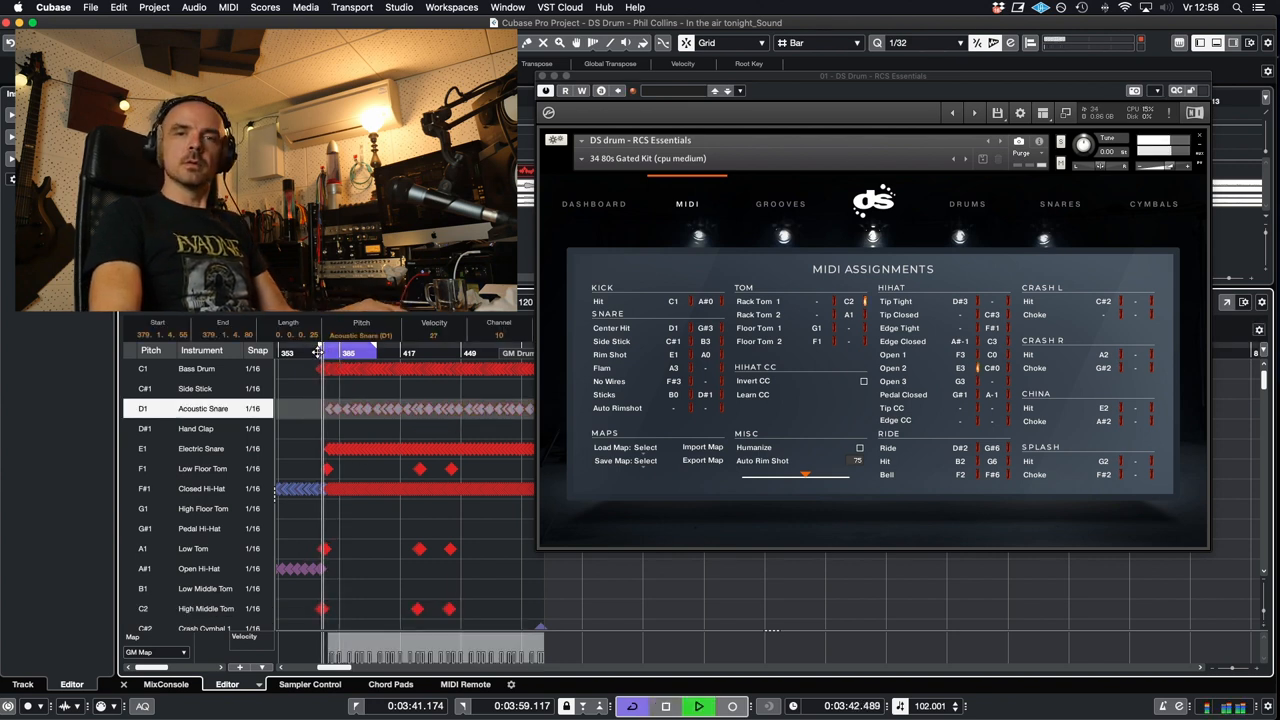